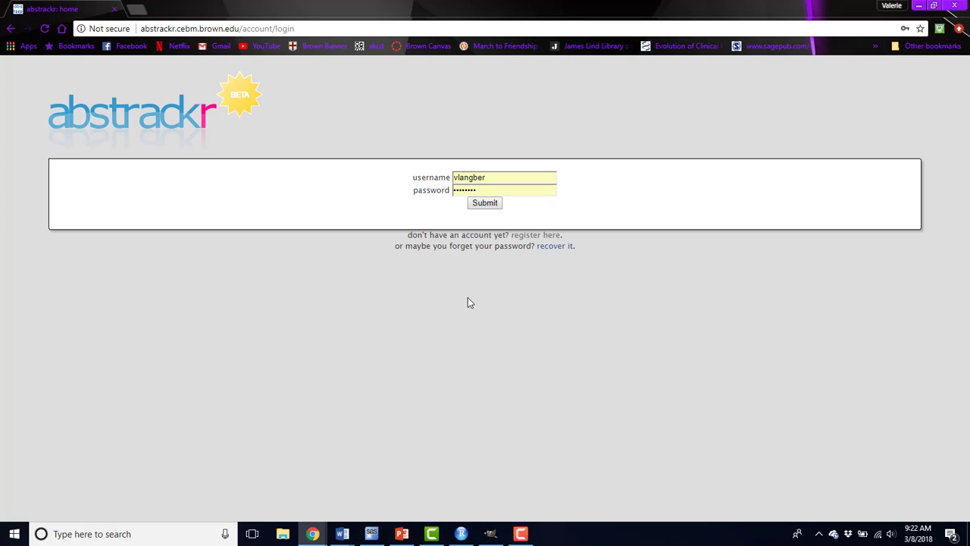
{"action": "mouse_move", "coordinate": [470, 300]}
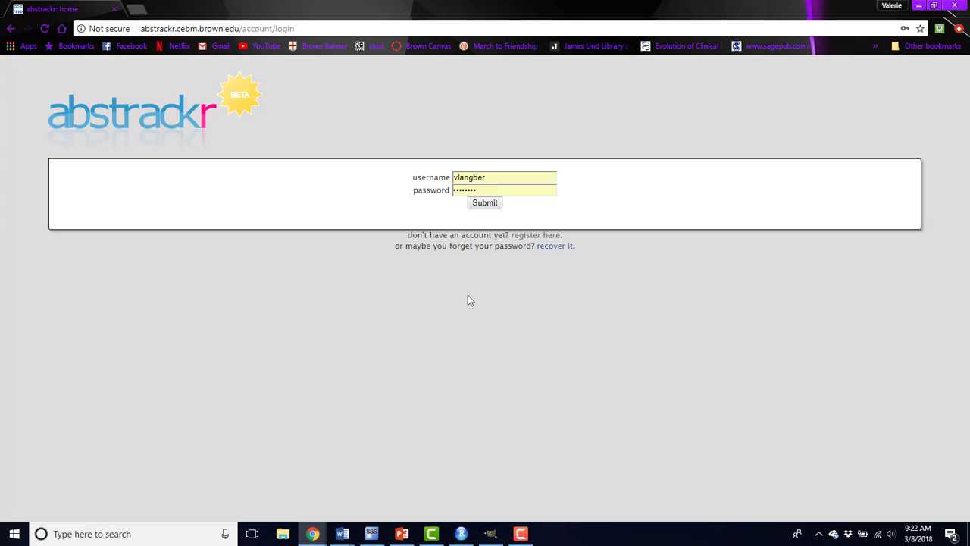
Submit the login credentials and browse down the 'my work' list of assigned reviews.
{"action": "left_click", "coordinate": [485, 203]}
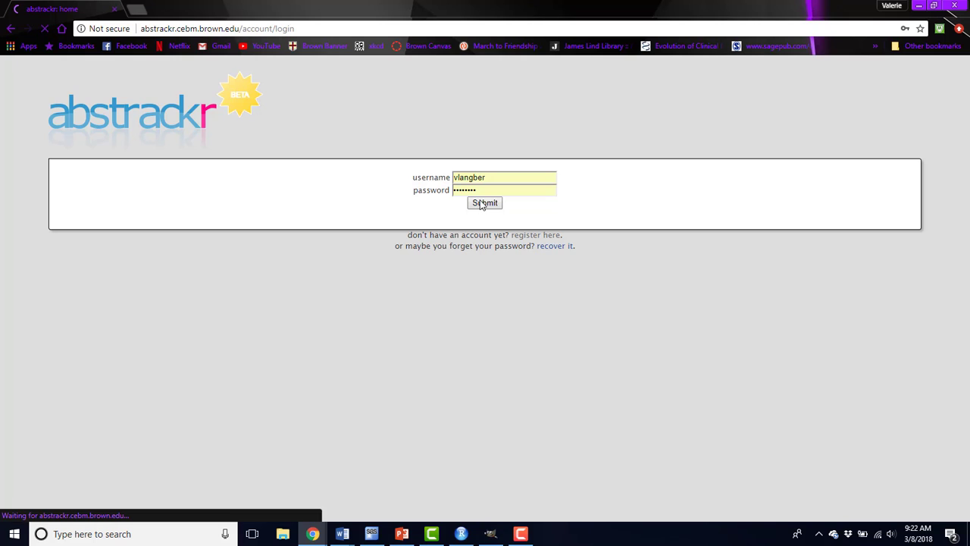
{"action": "left_click", "coordinate": [485, 204]}
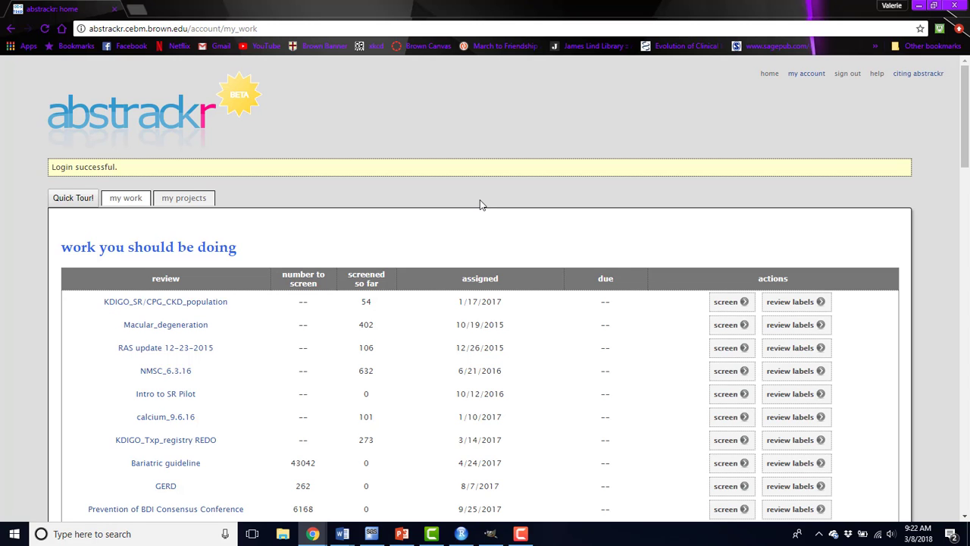
{"action": "scroll", "scroll_direction": "down", "scroll_amount": 3}
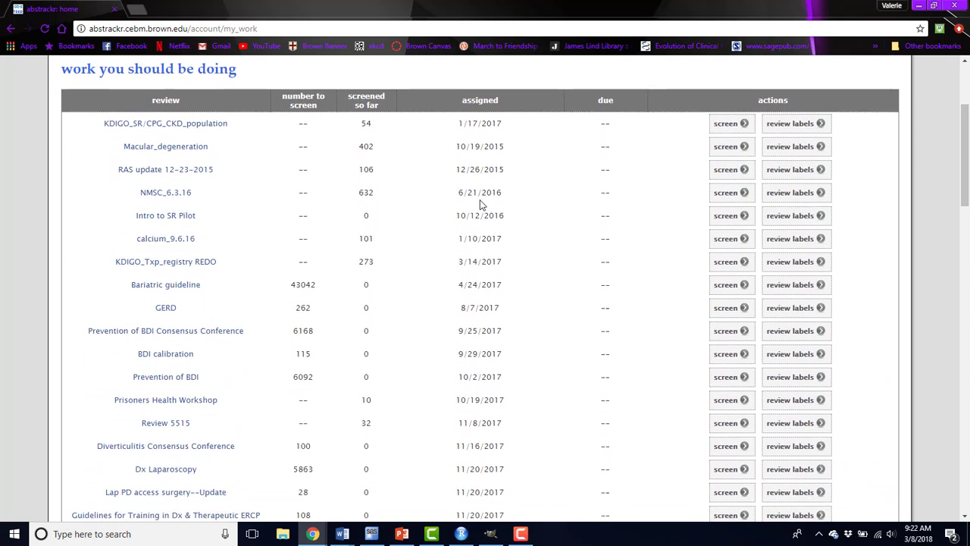
{"action": "scroll", "scroll_direction": "down", "scroll_amount": 3}
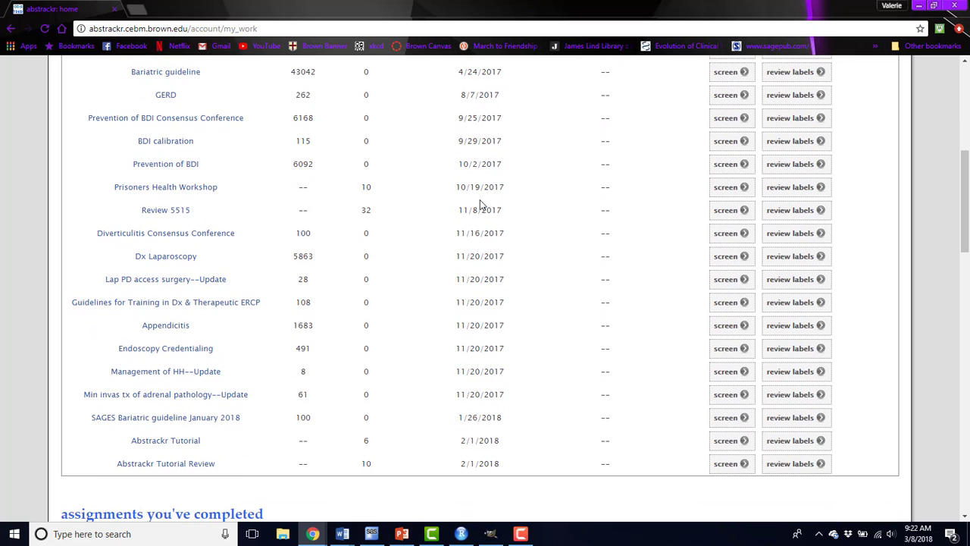
{"action": "scroll", "scroll_direction": "down", "scroll_amount": 3}
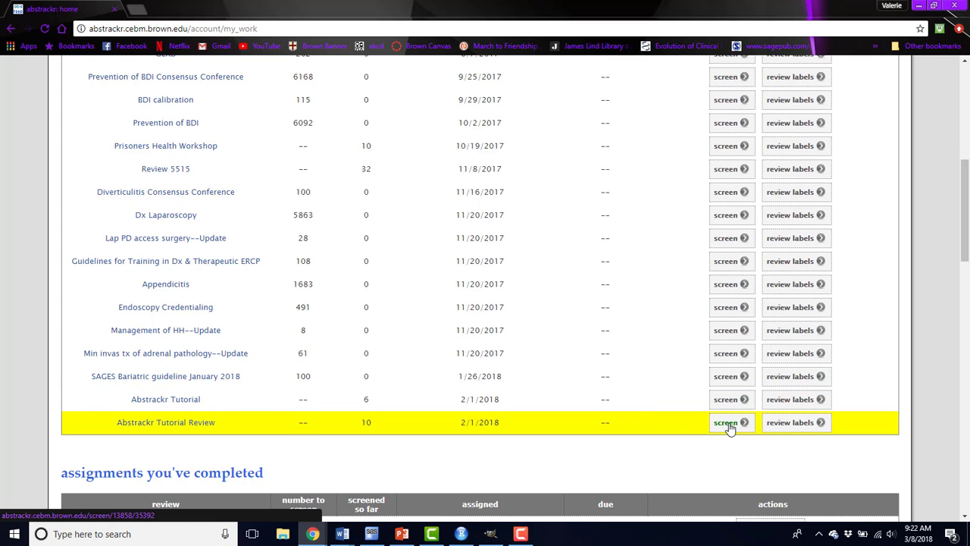
Begin screening the Abstrackr Tutorial Review, bringing up the North Gondar tuberculosis abstract.
{"action": "left_click", "coordinate": [724, 421]}
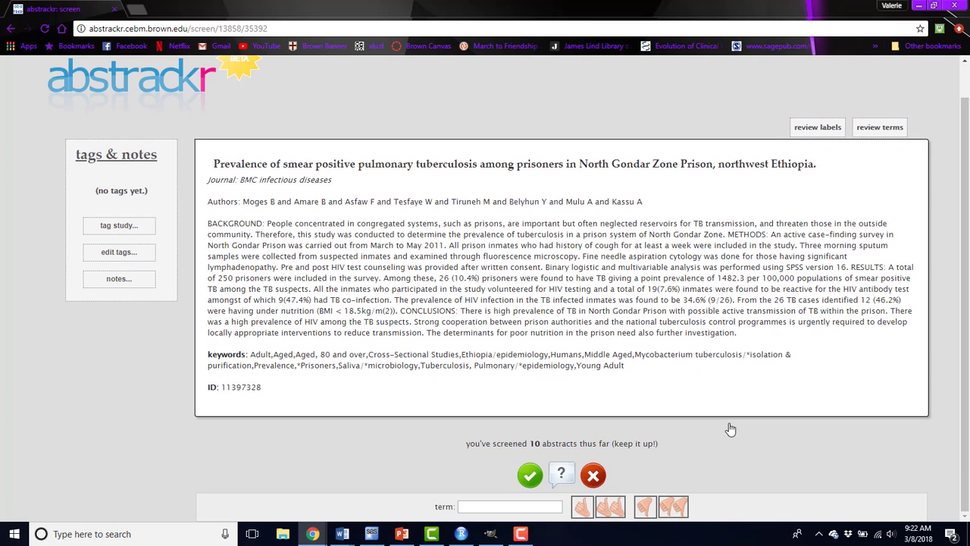
{"action": "mouse_move", "coordinate": [557, 196]}
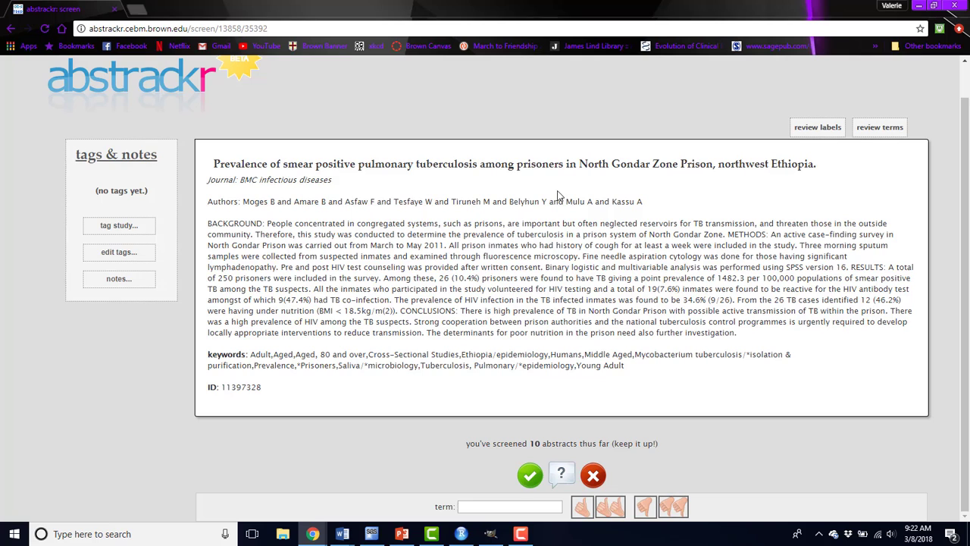
{"action": "mouse_move", "coordinate": [340, 188]}
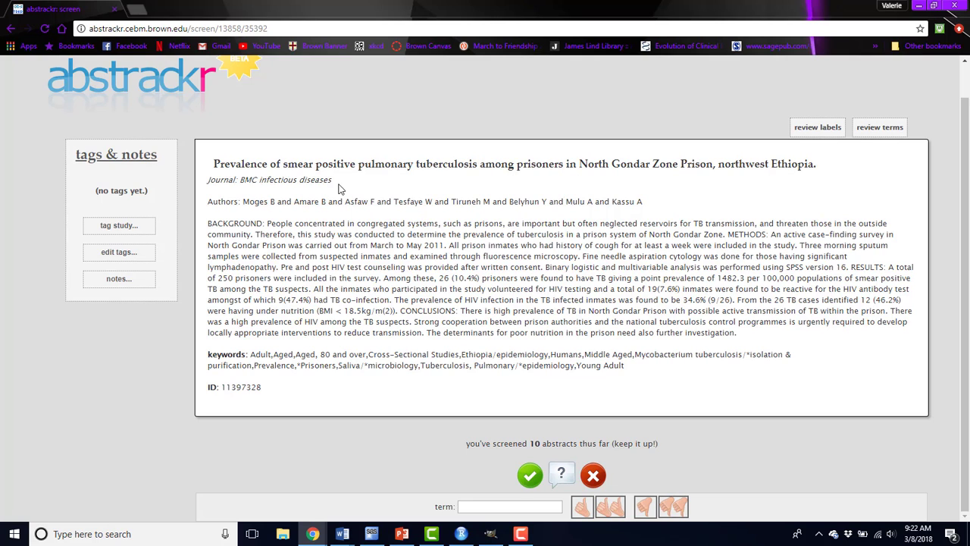
{"action": "mouse_move", "coordinate": [413, 255]}
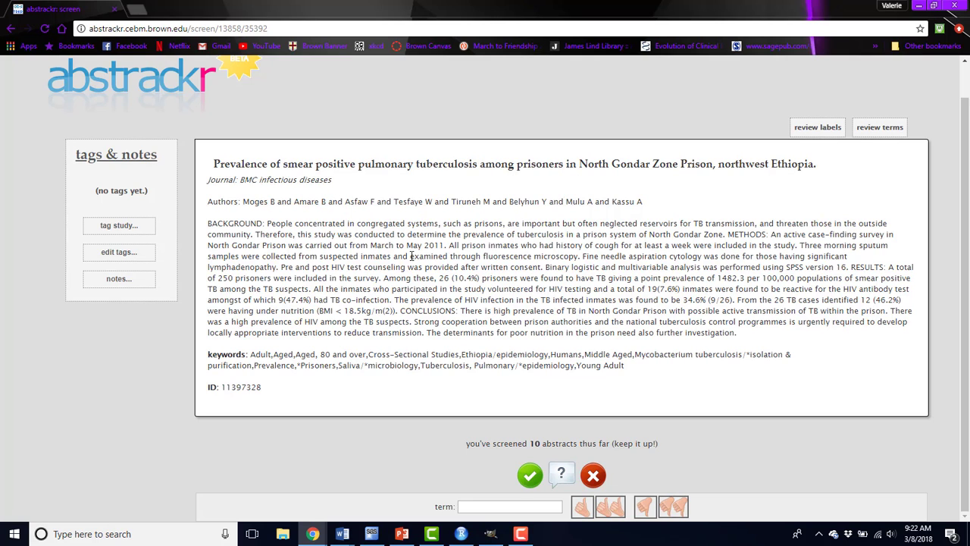
{"action": "mouse_move", "coordinate": [424, 361]}
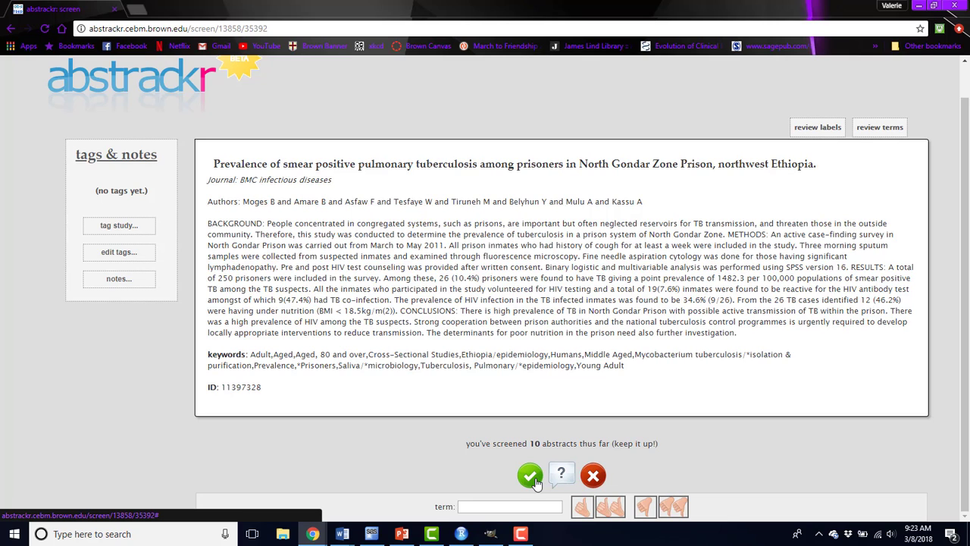
{"action": "mouse_move", "coordinate": [591, 476]}
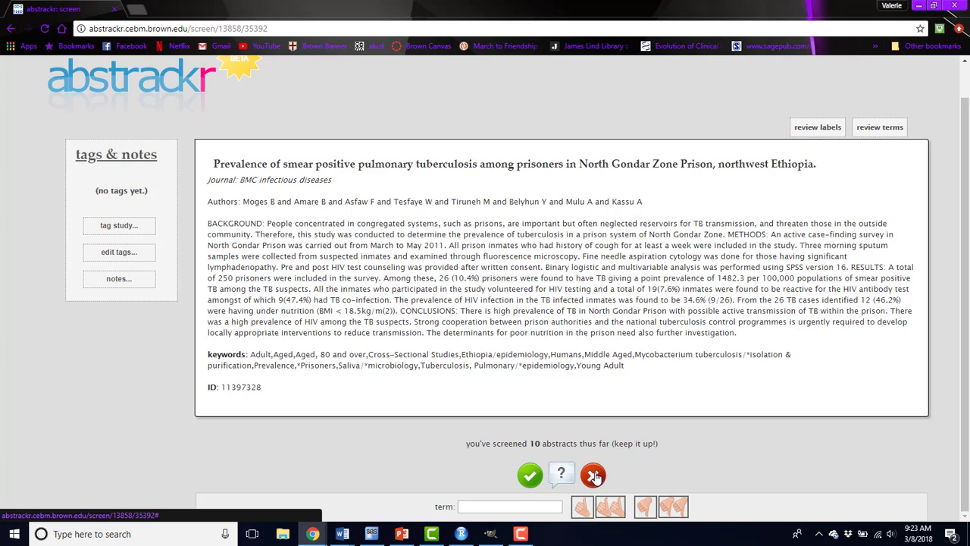
{"action": "mouse_move", "coordinate": [591, 476]}
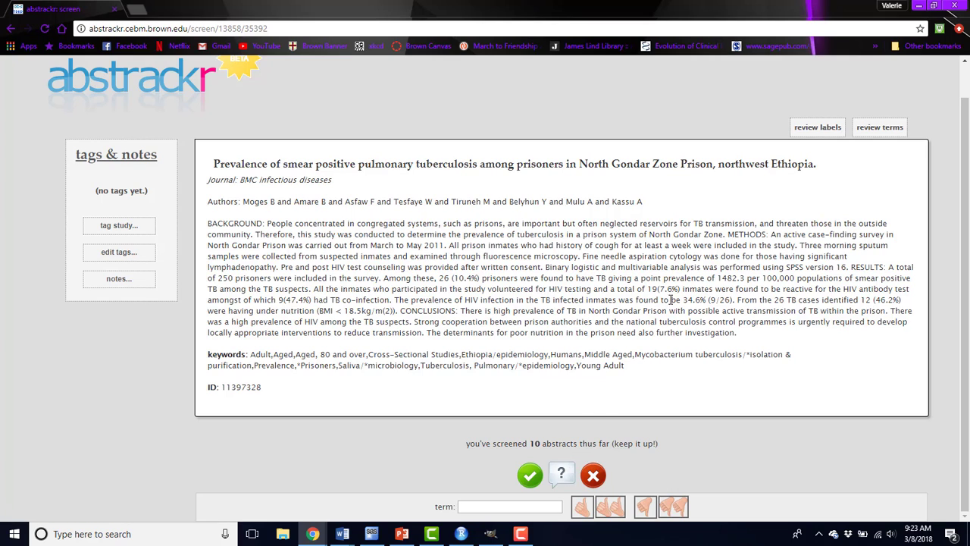
{"action": "mouse_move", "coordinate": [817, 128]}
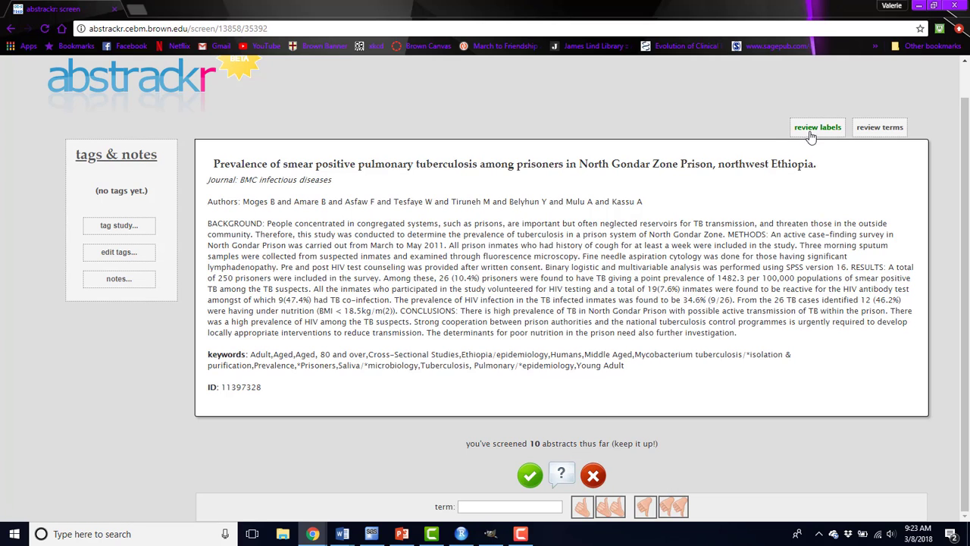
From the review labels list, mark the prisons HIV and hepatitis citation irrelevant and return to screening.
{"action": "left_click", "coordinate": [817, 127]}
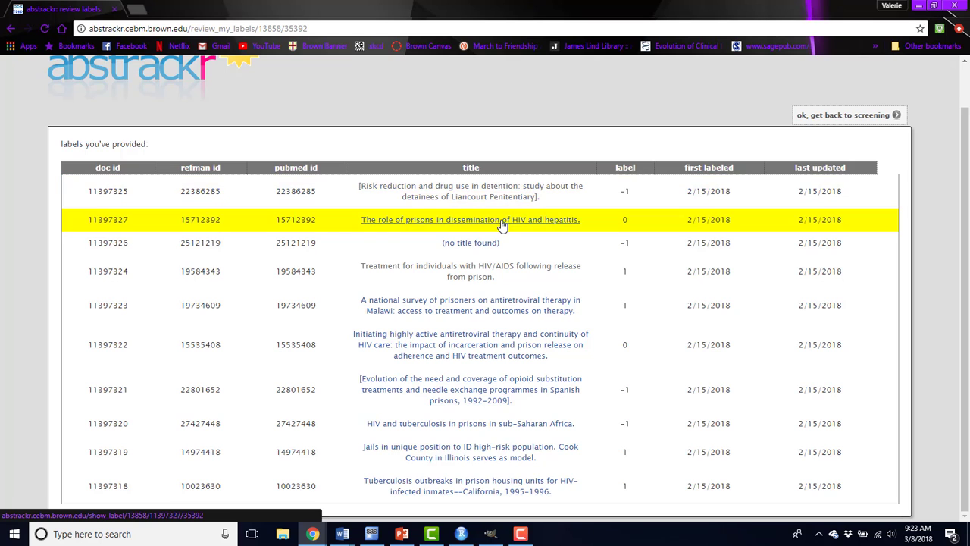
{"action": "left_click", "coordinate": [470, 219]}
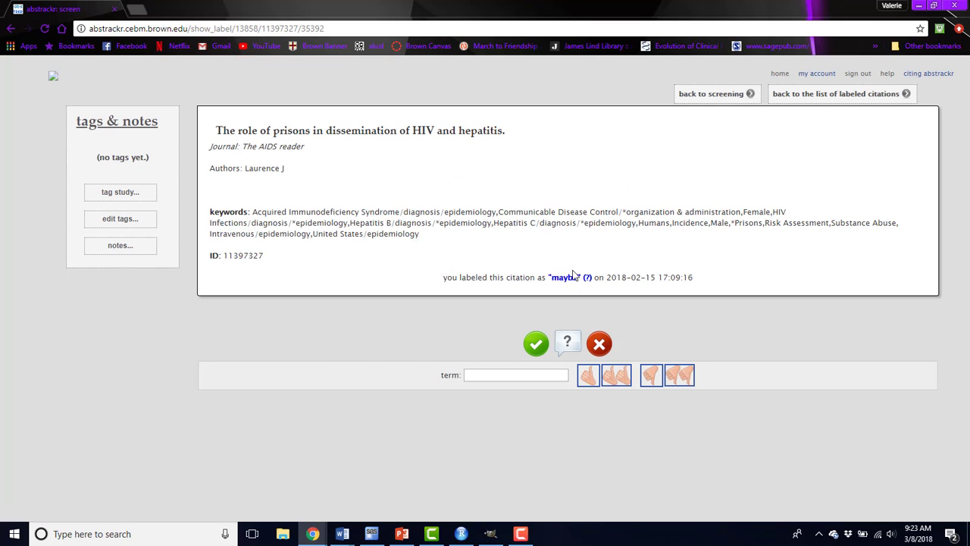
{"action": "left_click", "coordinate": [598, 343]}
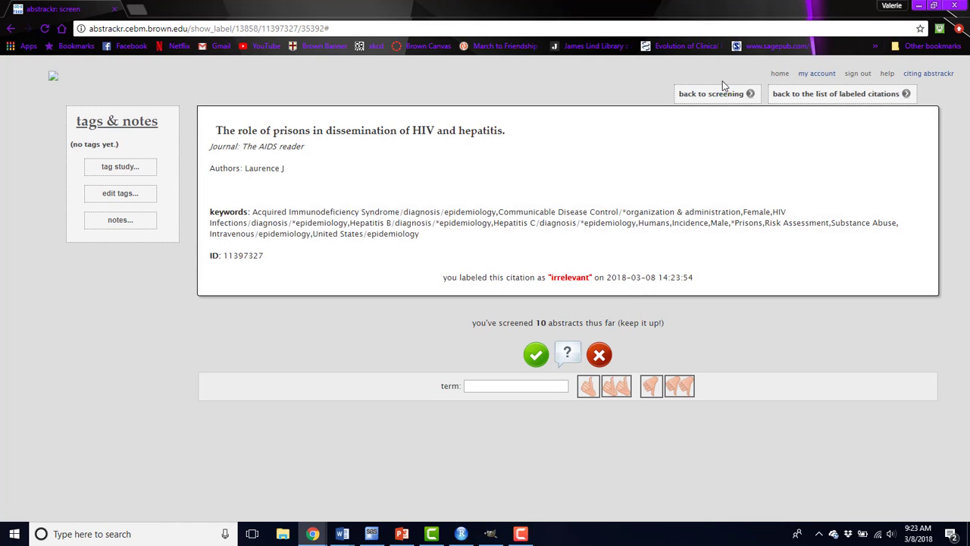
{"action": "left_click", "coordinate": [711, 94]}
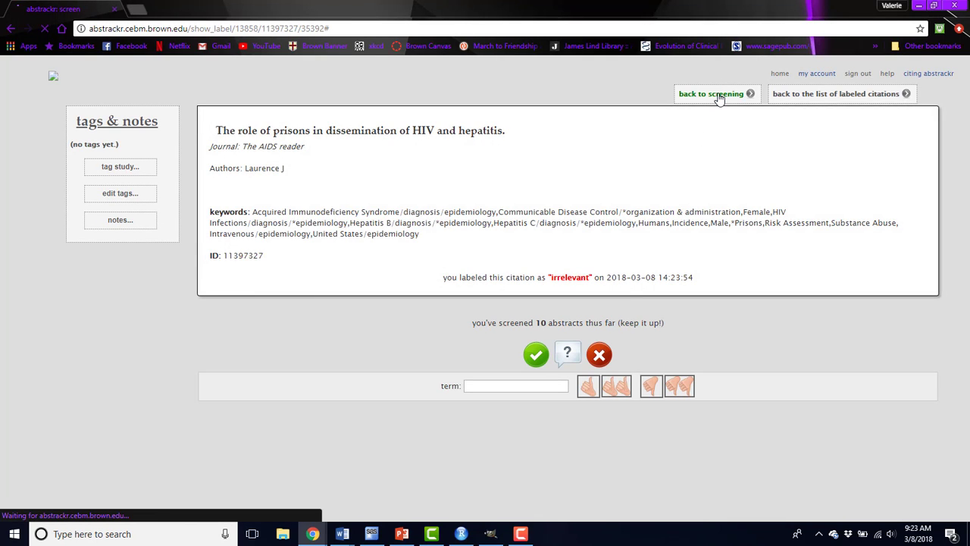
Add 'prison' as a positively highlighted term across the abstract.
{"action": "left_click", "coordinate": [711, 94]}
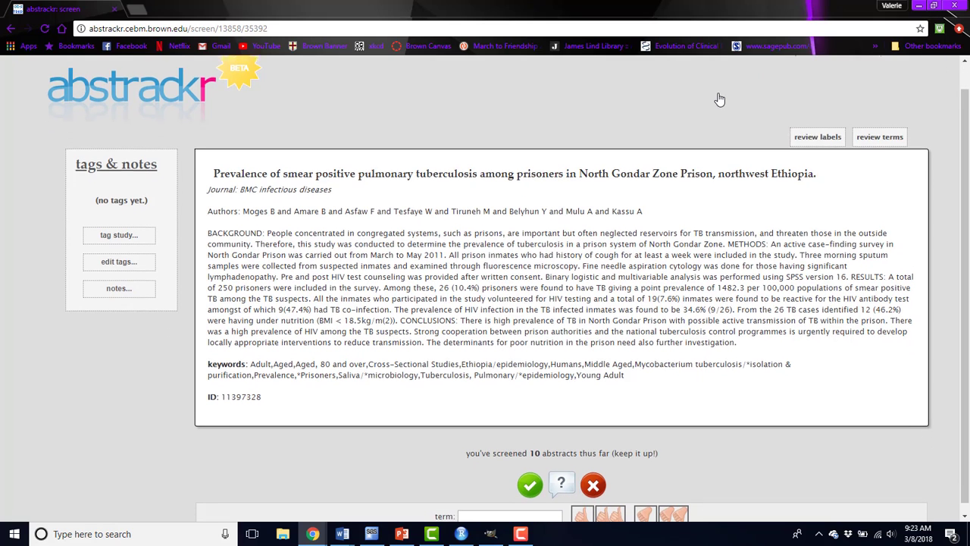
{"action": "scroll", "scroll_direction": "down", "scroll_amount": 3}
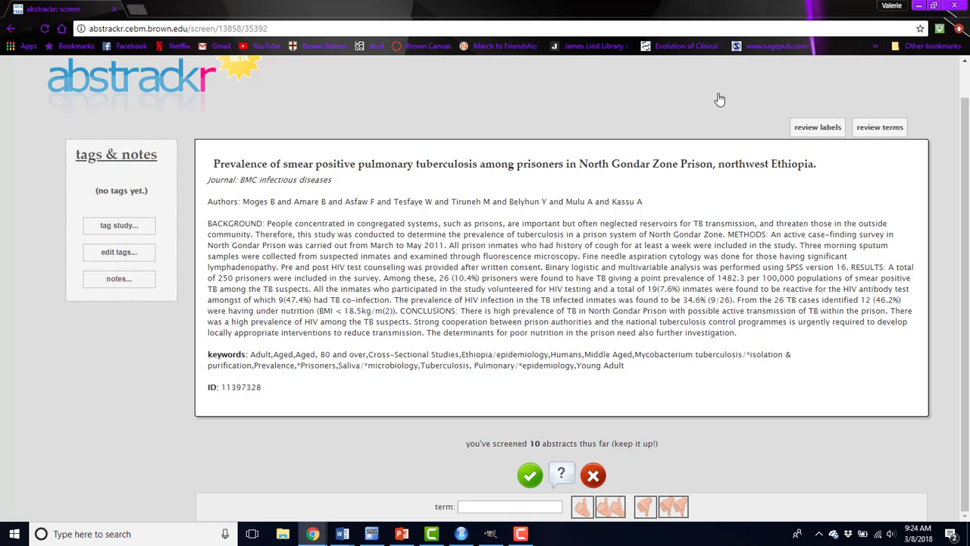
{"action": "mouse_move", "coordinate": [478, 482]}
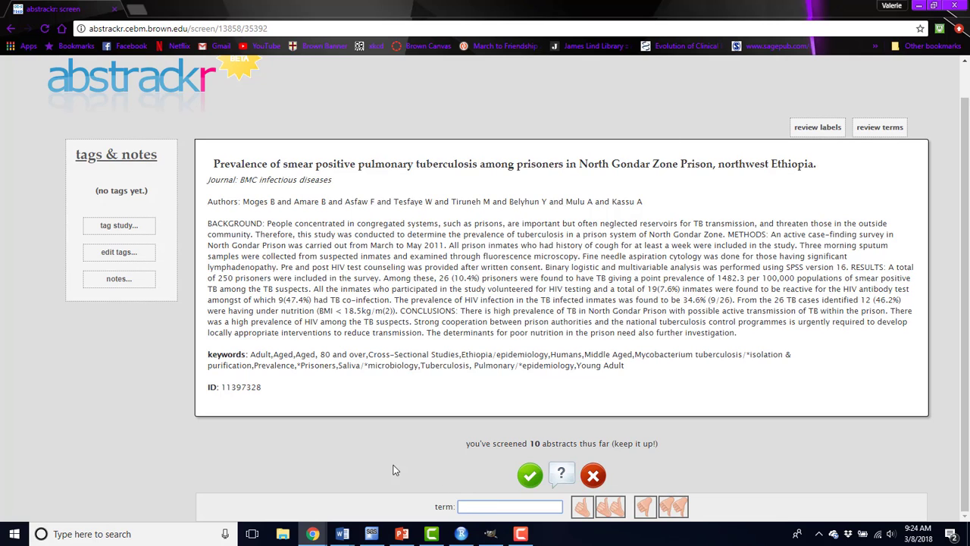
{"action": "mouse_move", "coordinate": [388, 467]}
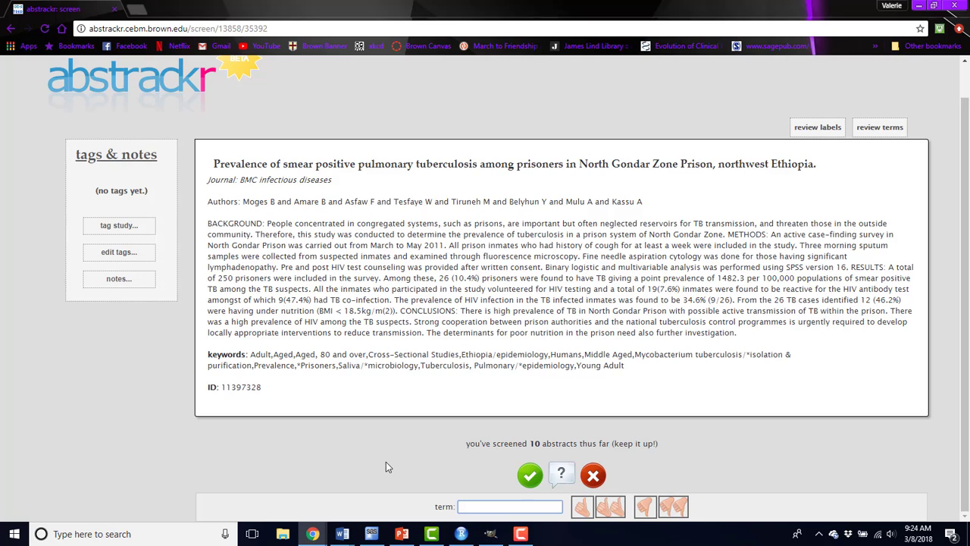
{"action": "type", "text": "prison"}
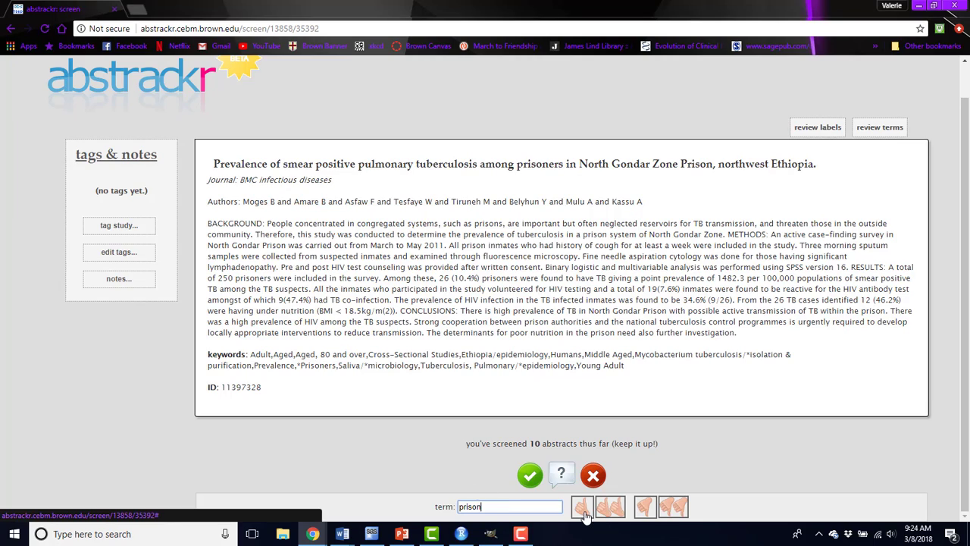
{"action": "left_click", "coordinate": [582, 506]}
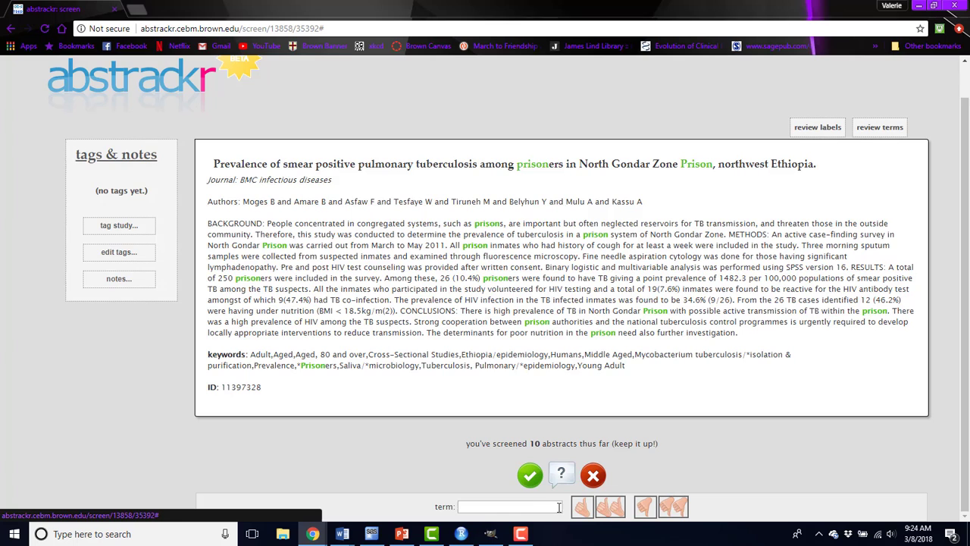
Enter 'tuberculosis' as the next term to be highlighted negatively.
{"action": "left_click", "coordinate": [508, 506]}
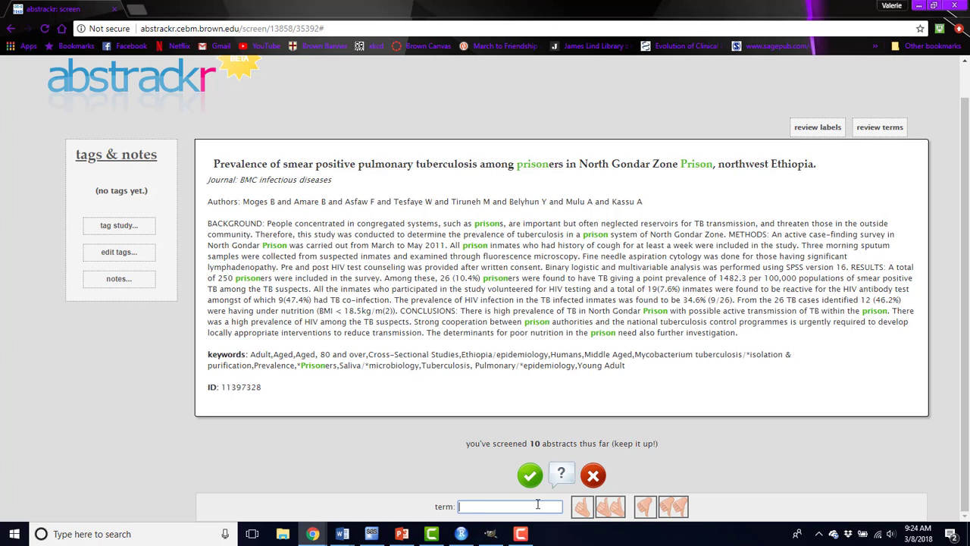
{"action": "type", "text": "tubercul"}
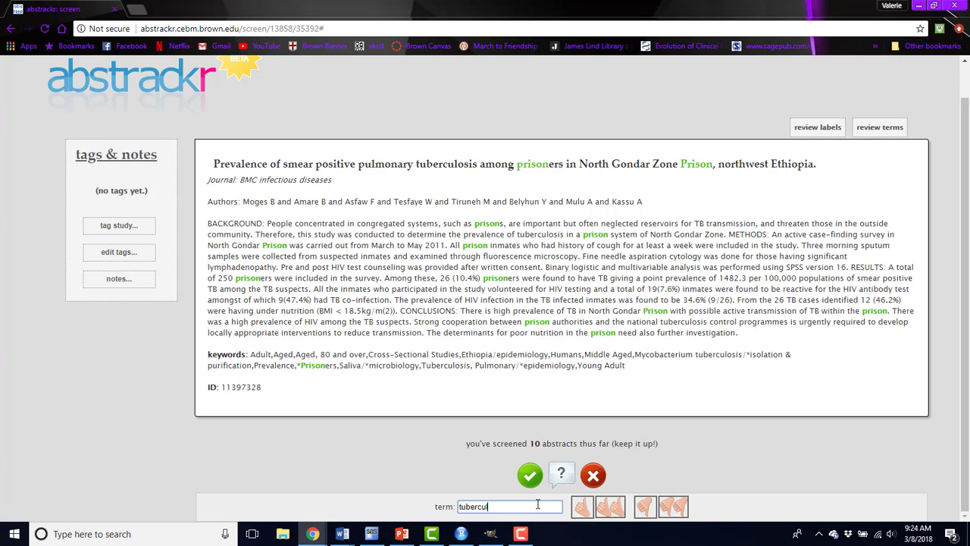
{"action": "type", "text": "losis"}
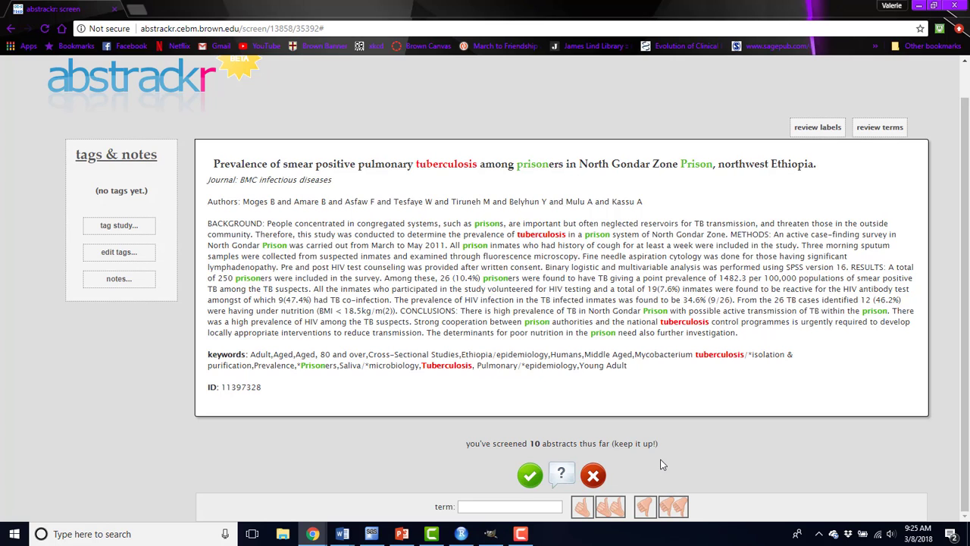
{"action": "mouse_move", "coordinate": [861, 149]}
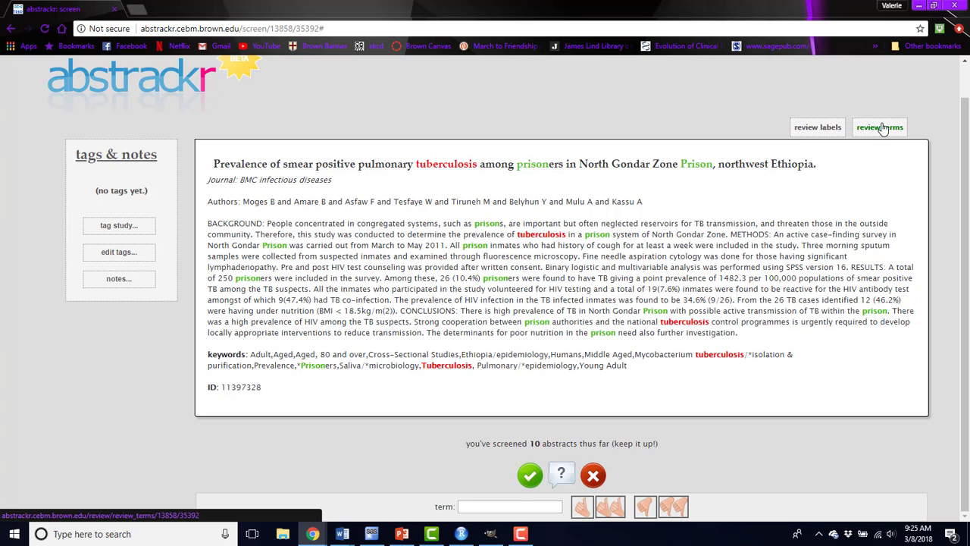
{"action": "left_click", "coordinate": [879, 128]}
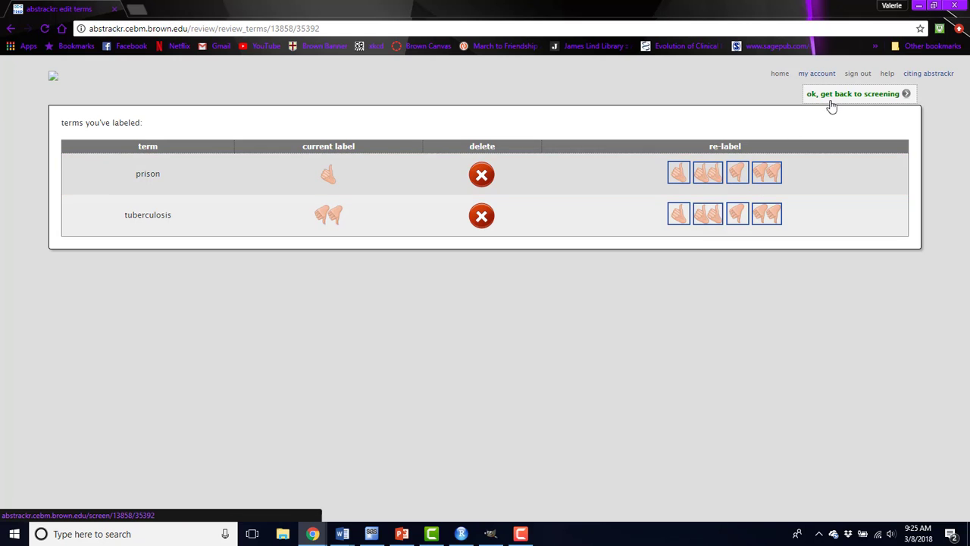
{"action": "left_click", "coordinate": [852, 94]}
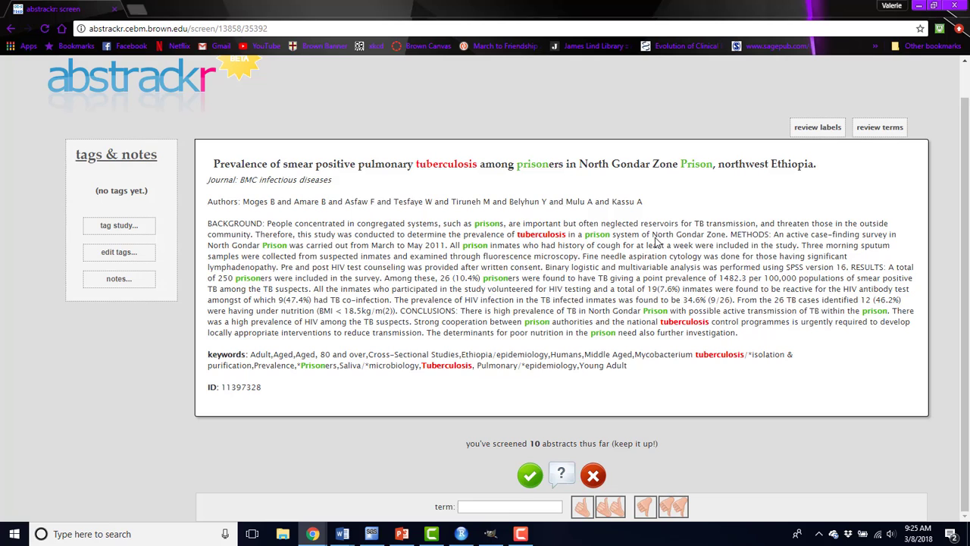
{"action": "mouse_move", "coordinate": [382, 218]}
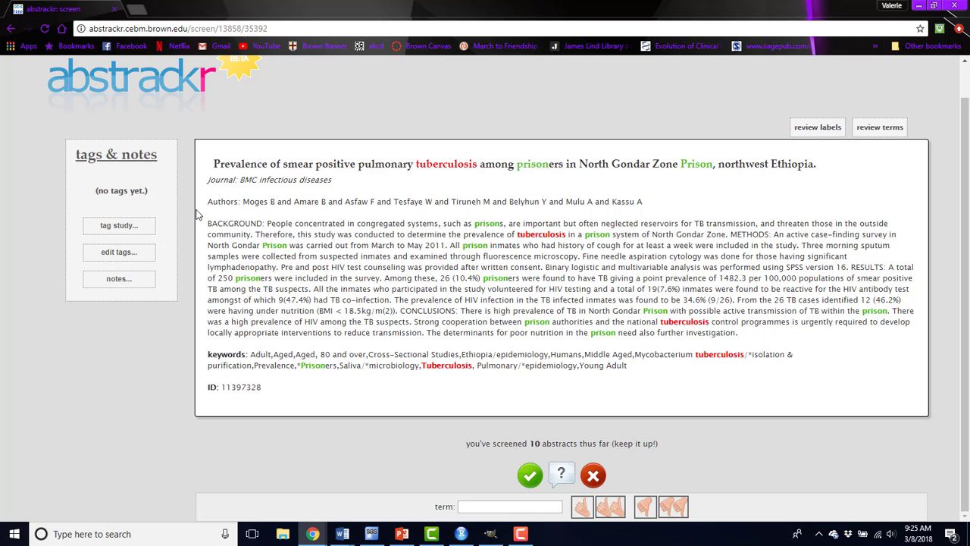
Create and apply a new 'Systematic Review' tag to the North Gondar abstract.
{"action": "left_click", "coordinate": [118, 225]}
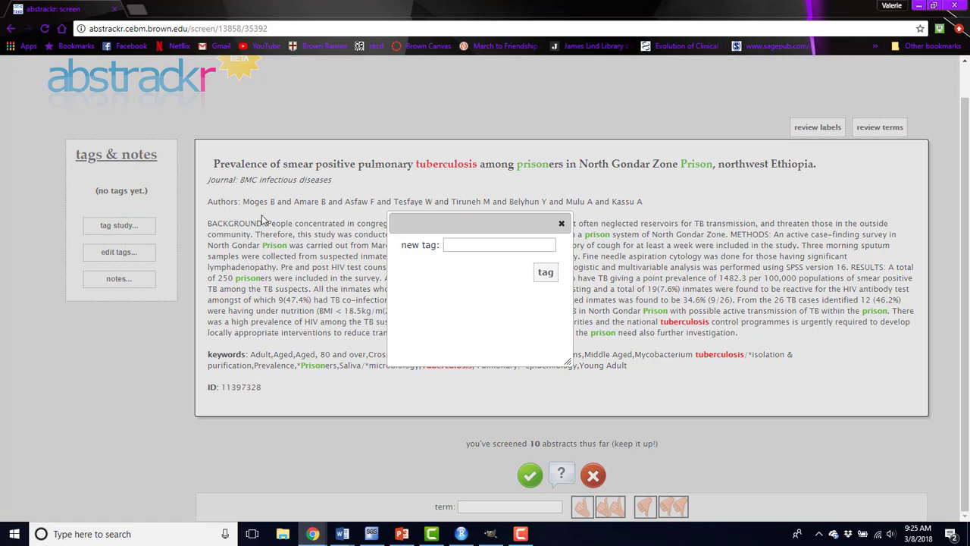
{"action": "type", "text": "Systematic Re"}
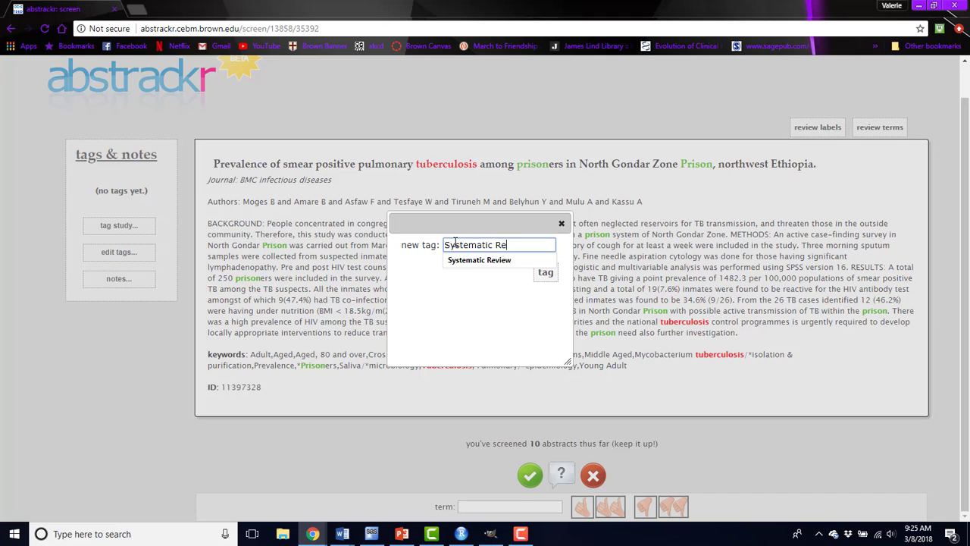
{"action": "type", "text": "view"}
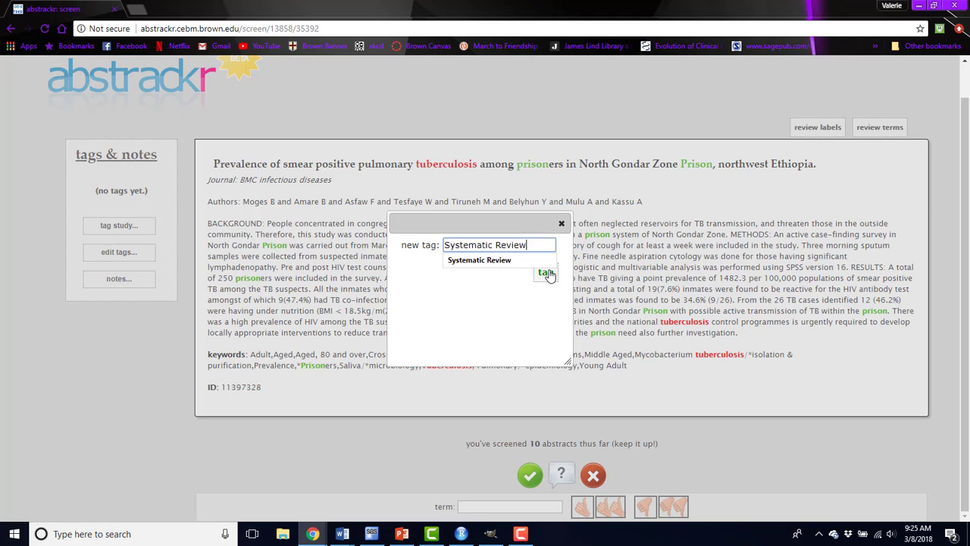
{"action": "mouse_move", "coordinate": [546, 273]}
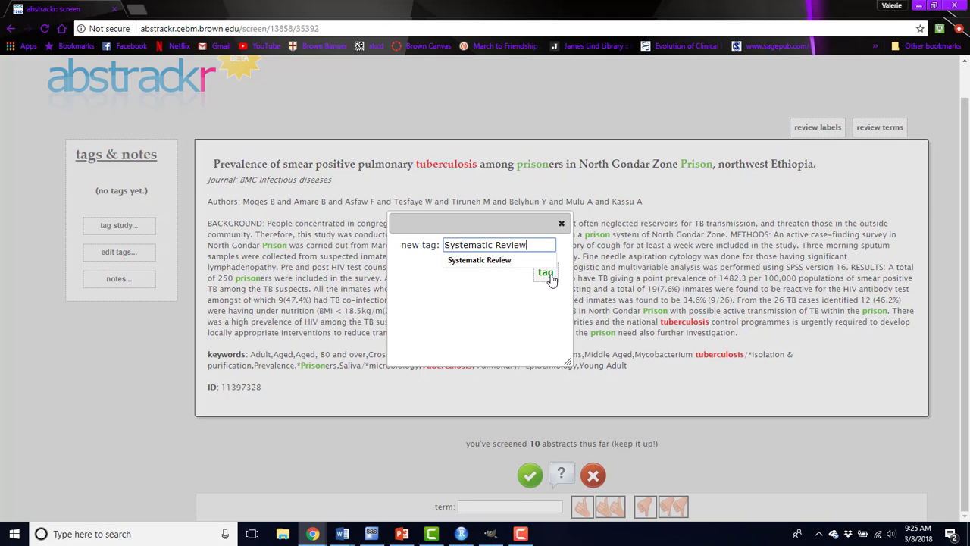
{"action": "left_click", "coordinate": [546, 273]}
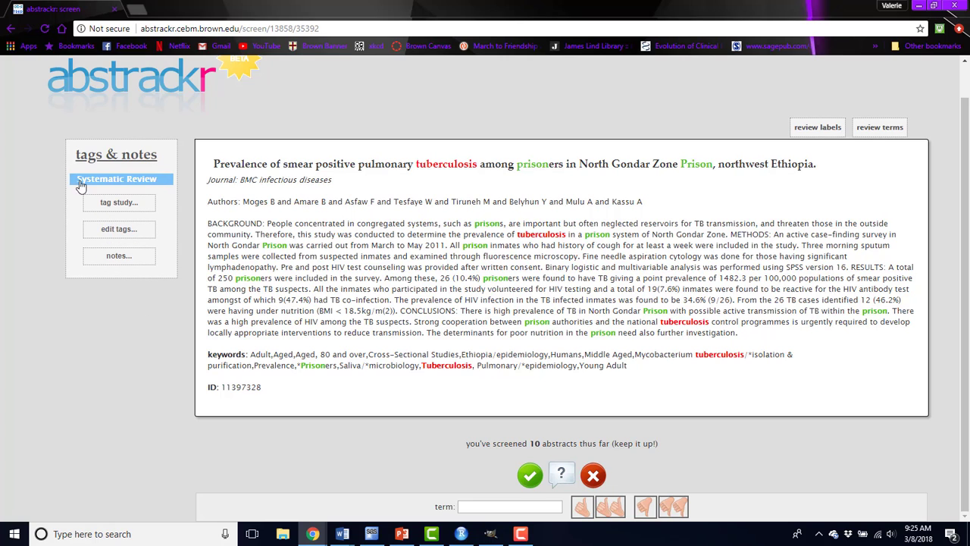
{"action": "mouse_move", "coordinate": [60, 187]}
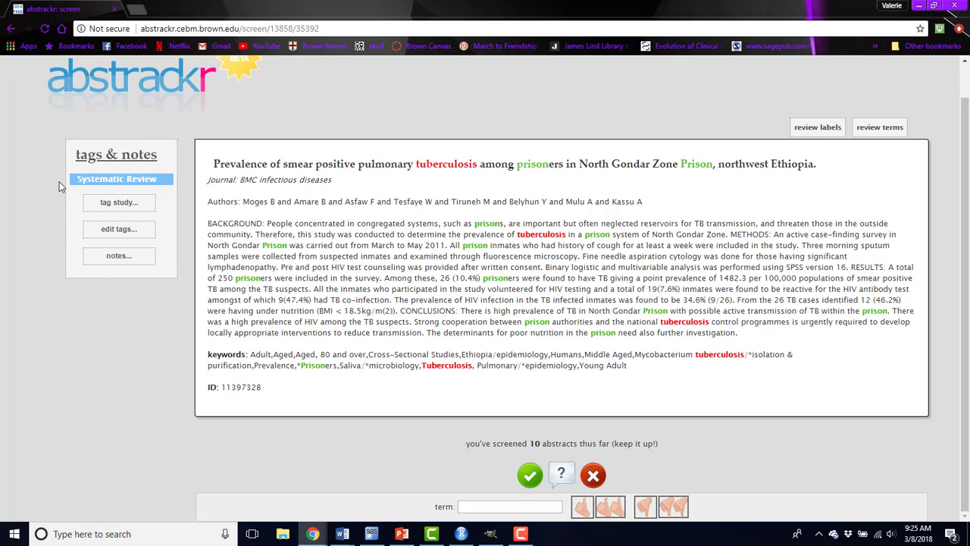
{"action": "left_click", "coordinate": [118, 229]}
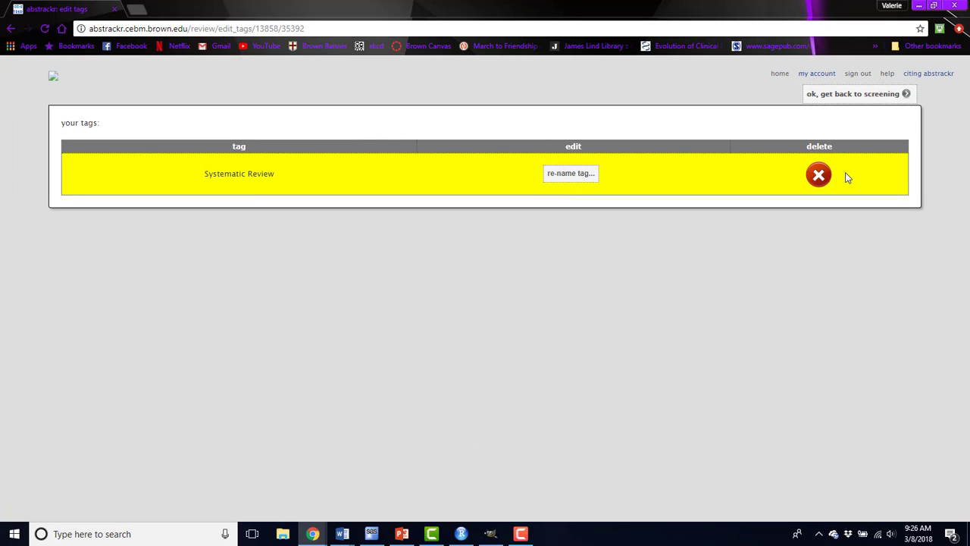
{"action": "left_click", "coordinate": [855, 94]}
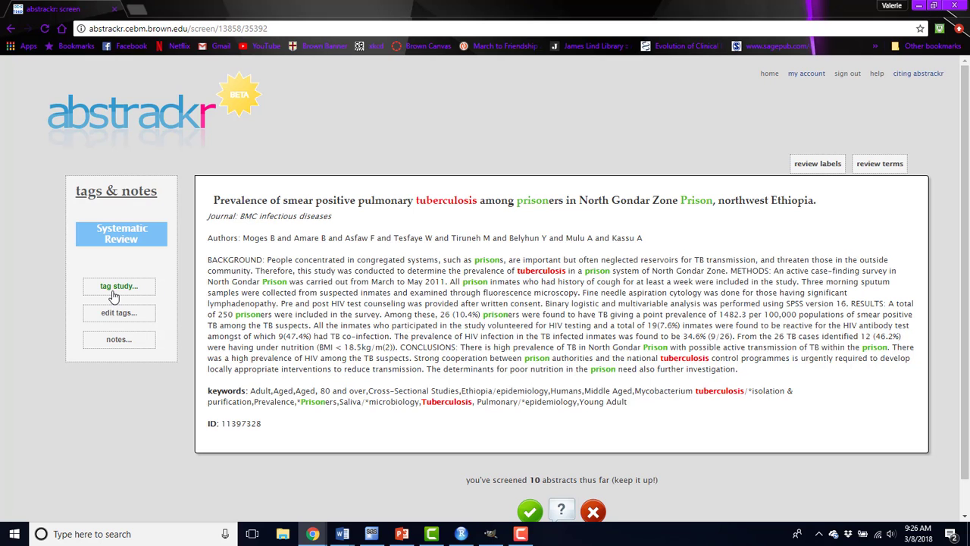
{"action": "left_click", "coordinate": [118, 285]}
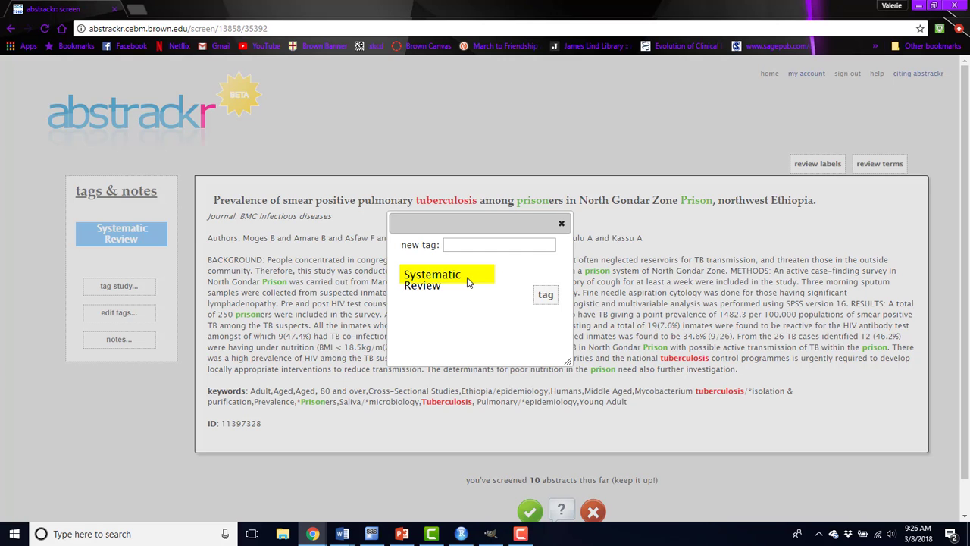
{"action": "left_click", "coordinate": [560, 223]}
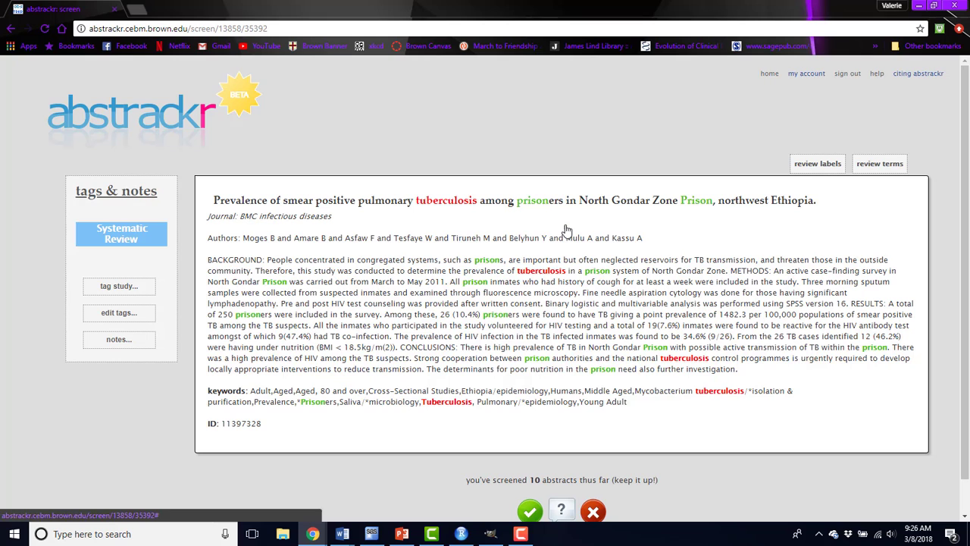
{"action": "mouse_move", "coordinate": [147, 338]}
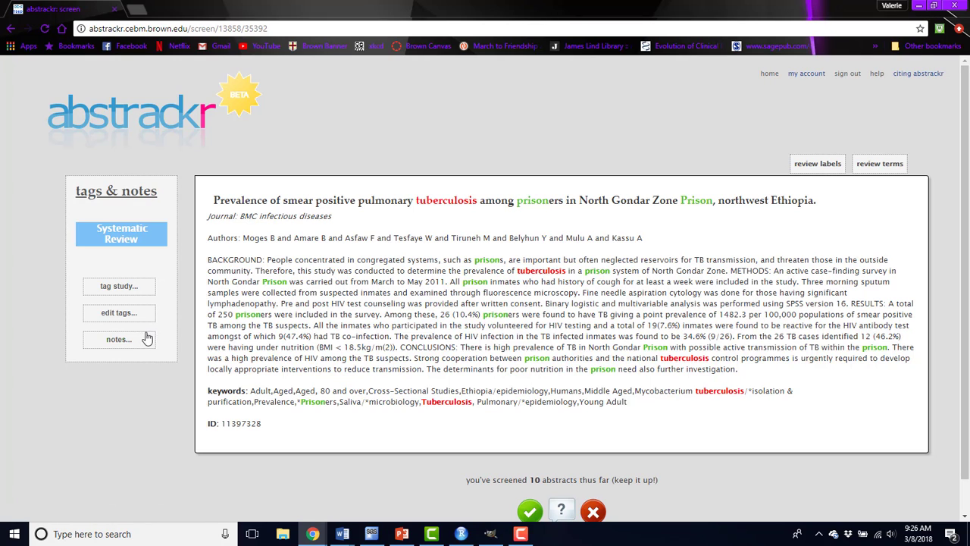
{"action": "left_click", "coordinate": [118, 340]}
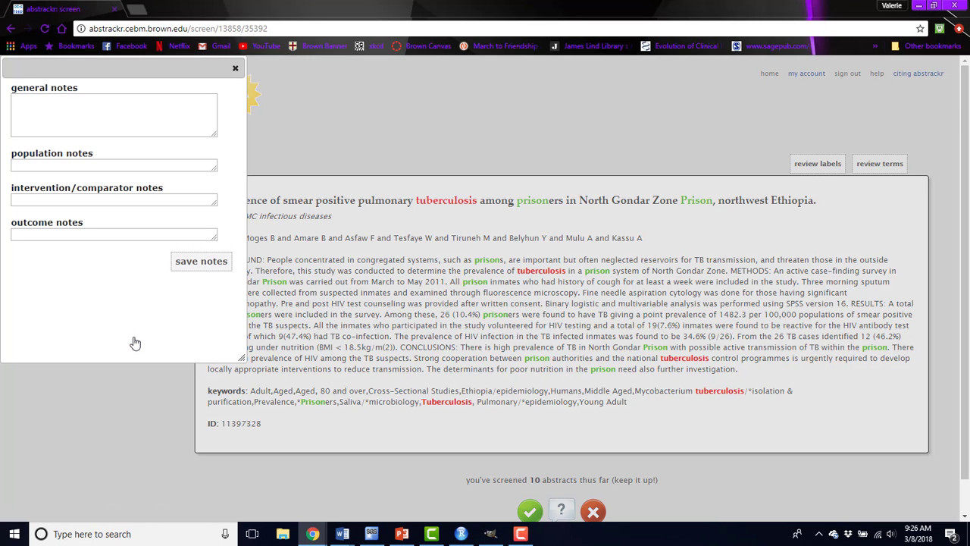
{"action": "left_click", "coordinate": [114, 115]}
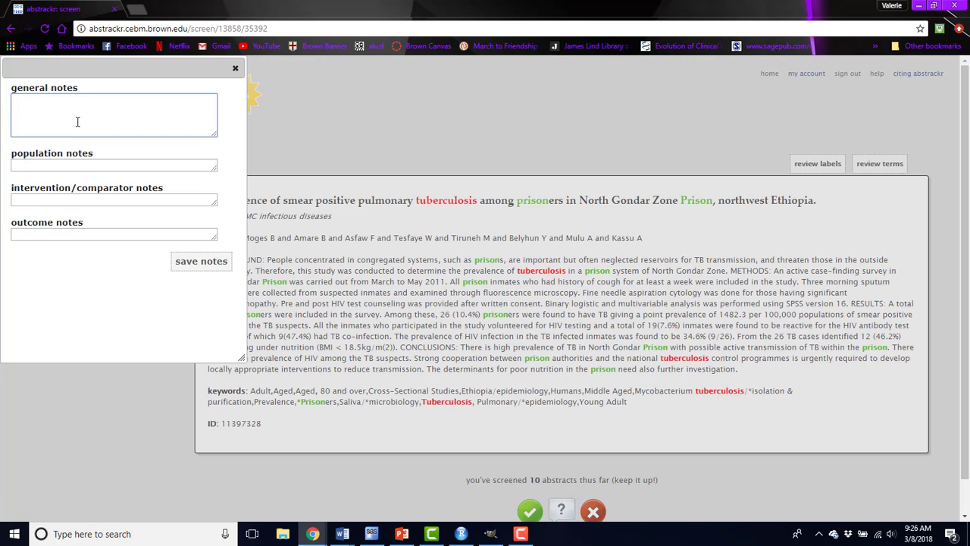
{"action": "left_click", "coordinate": [114, 109]}
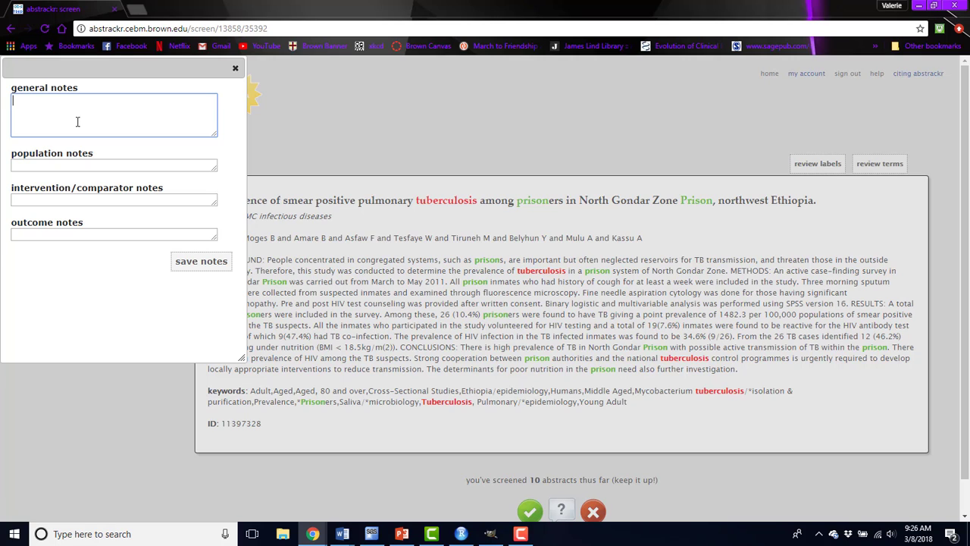
{"action": "left_click", "coordinate": [114, 165]}
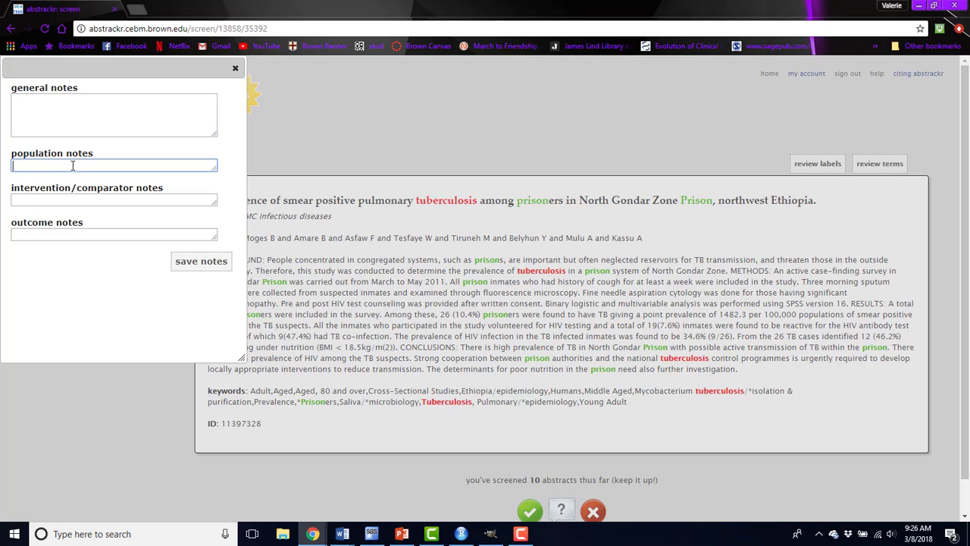
{"action": "mouse_move", "coordinate": [75, 200]}
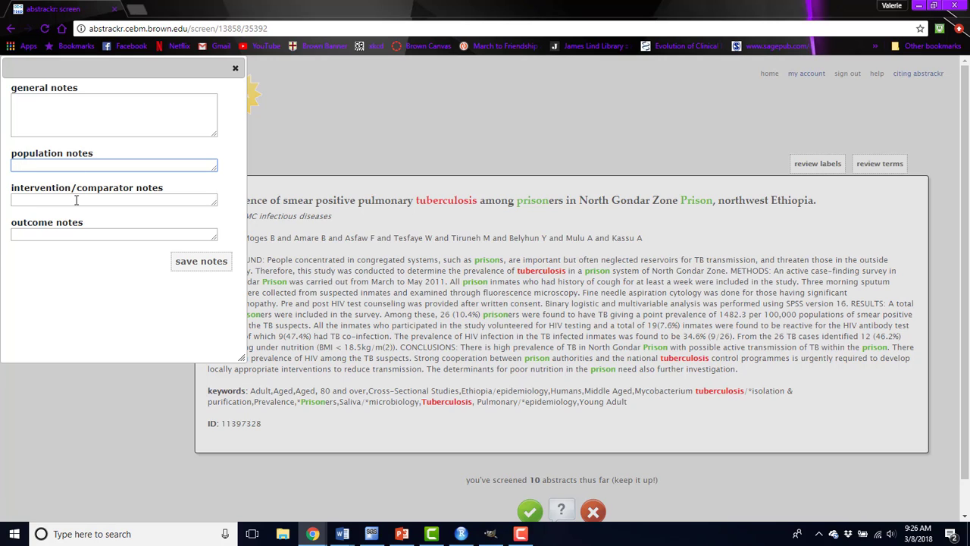
{"action": "left_click", "coordinate": [113, 200]}
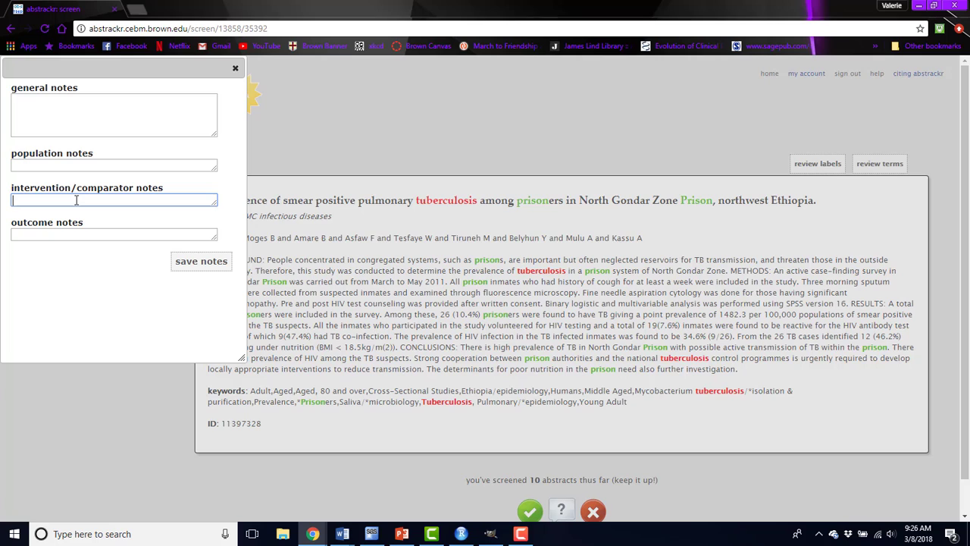
{"action": "left_click", "coordinate": [114, 233]}
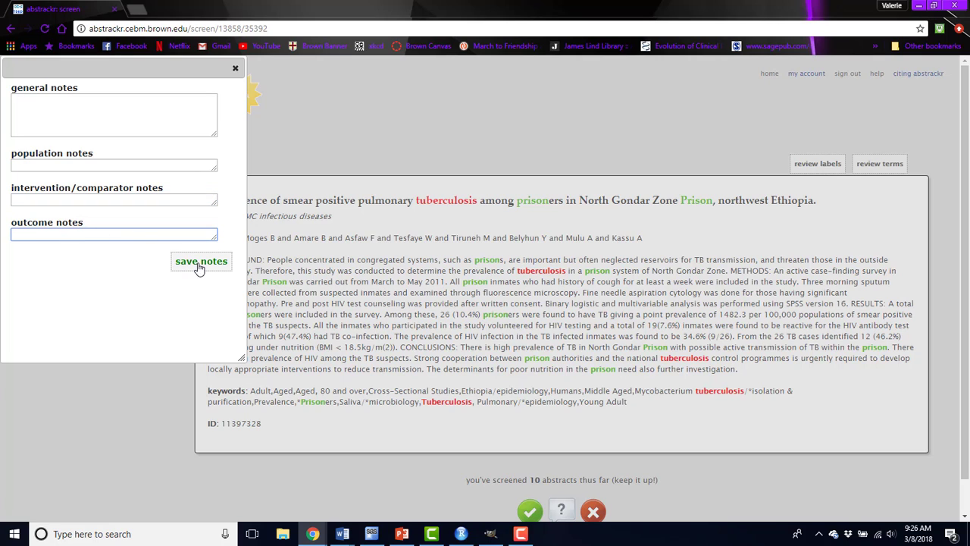
{"action": "left_click", "coordinate": [200, 261]}
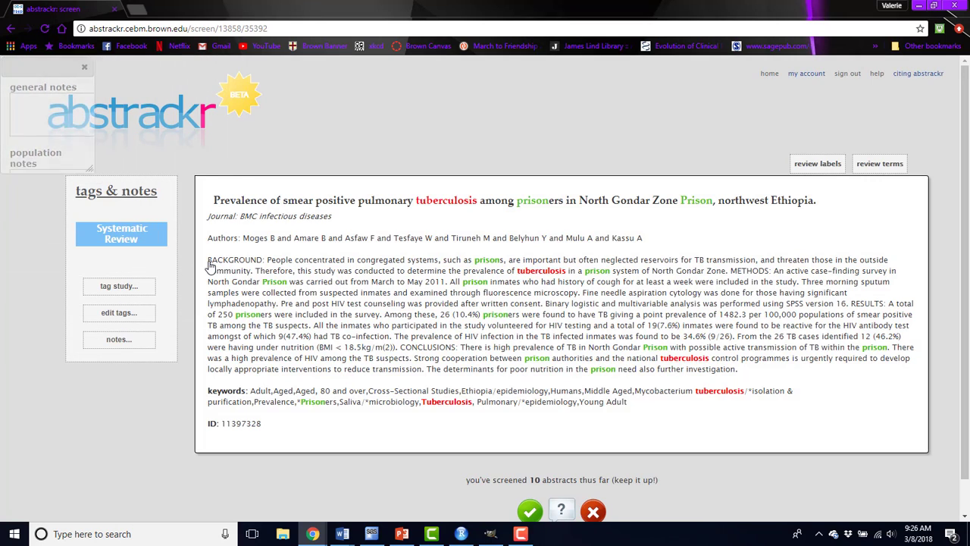
{"action": "left_click", "coordinate": [85, 67]}
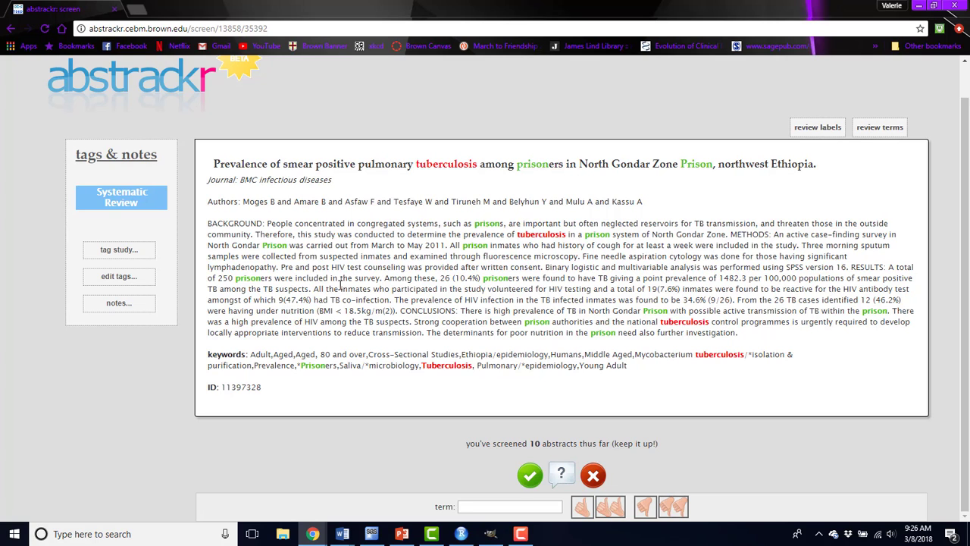
{"action": "mouse_move", "coordinate": [446, 388]}
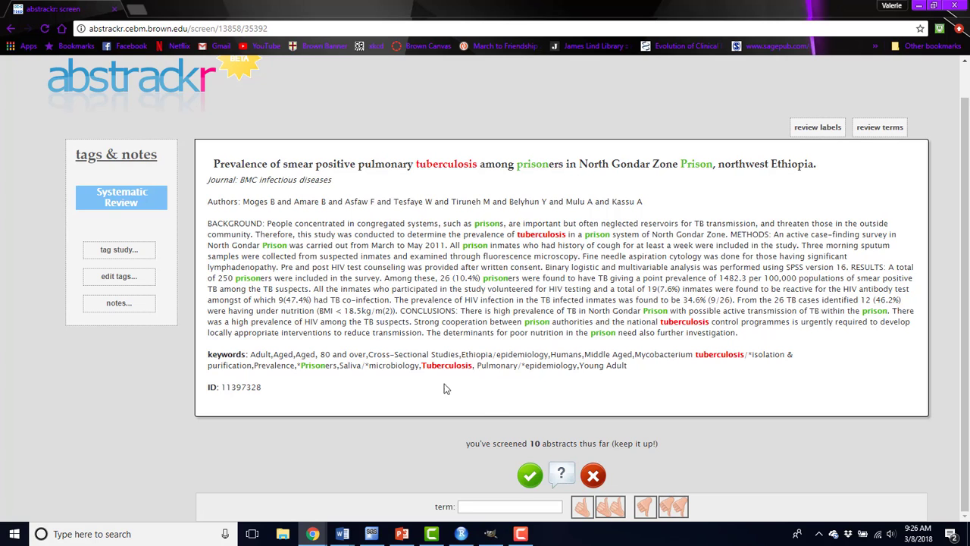
{"action": "mouse_move", "coordinate": [643, 473]}
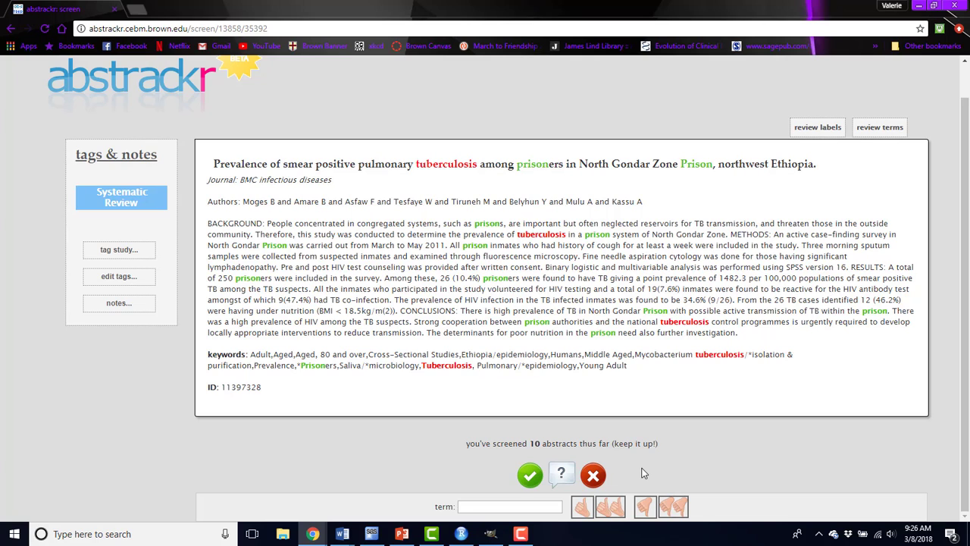